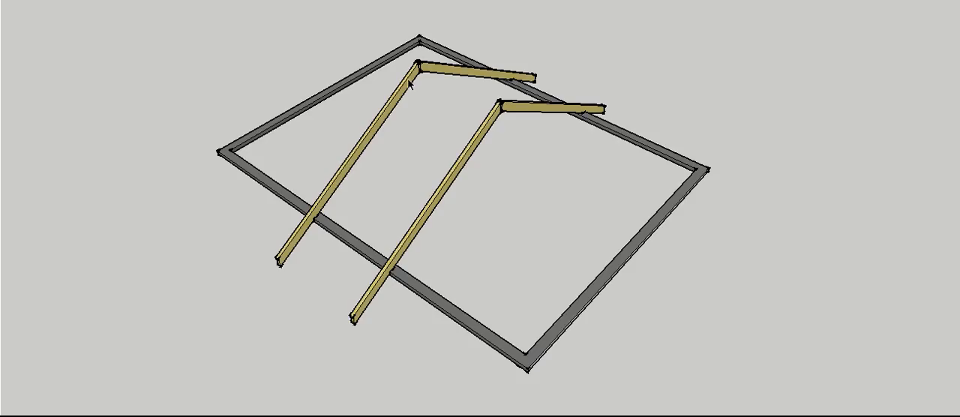
pyautogui.moveTo(600, 291)
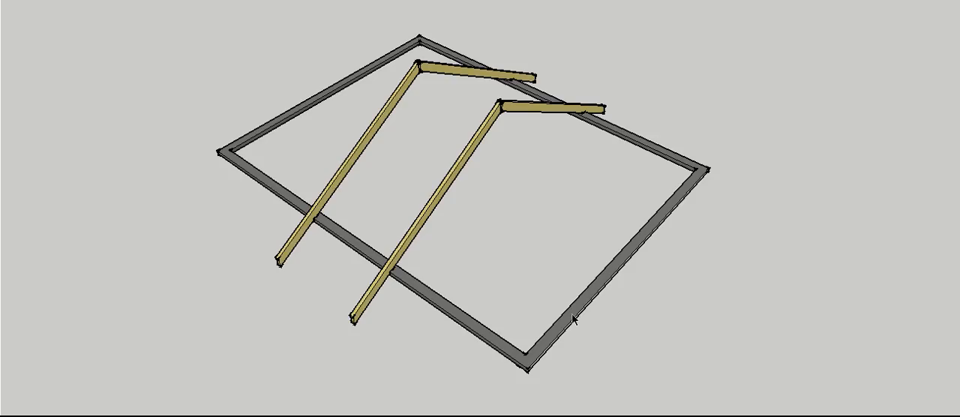
pyautogui.moveTo(117, 12)
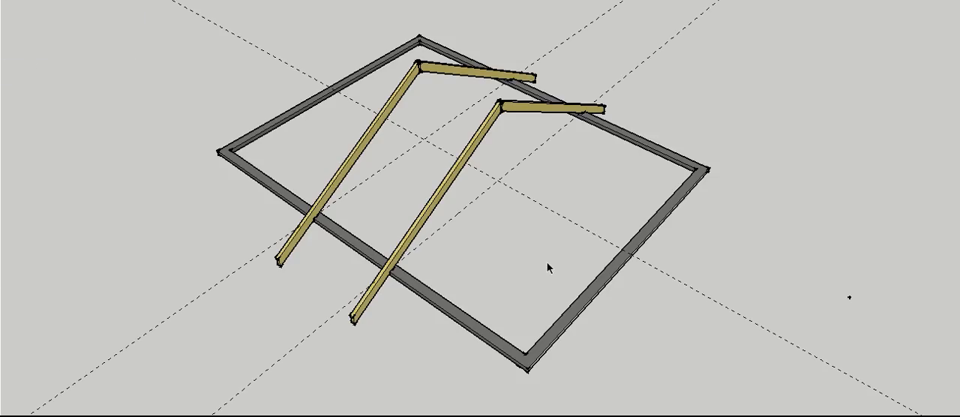
pyautogui.moveTo(597, 240)
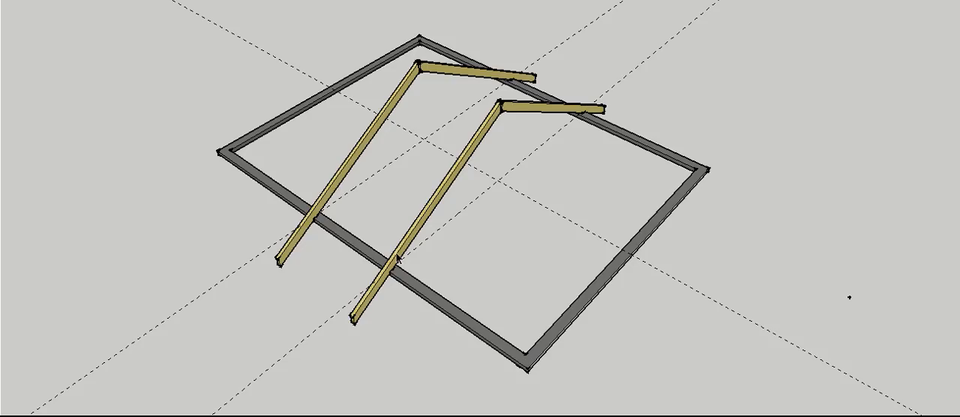
pyautogui.moveTo(397, 257)
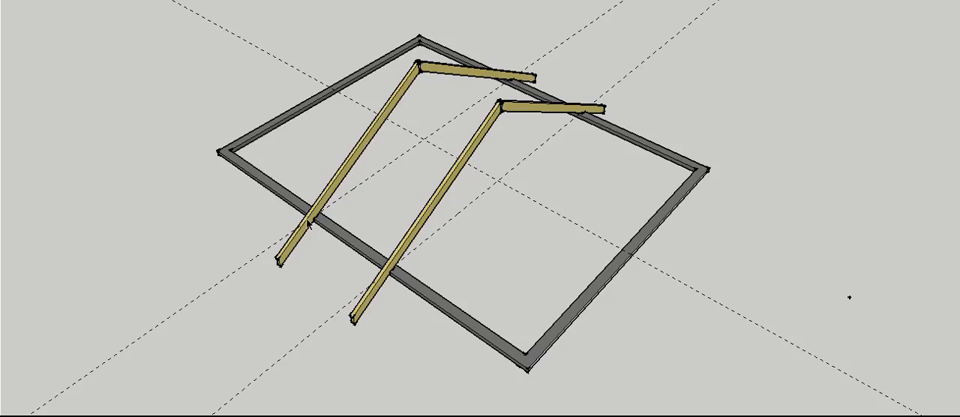
pyautogui.moveTo(399, 175)
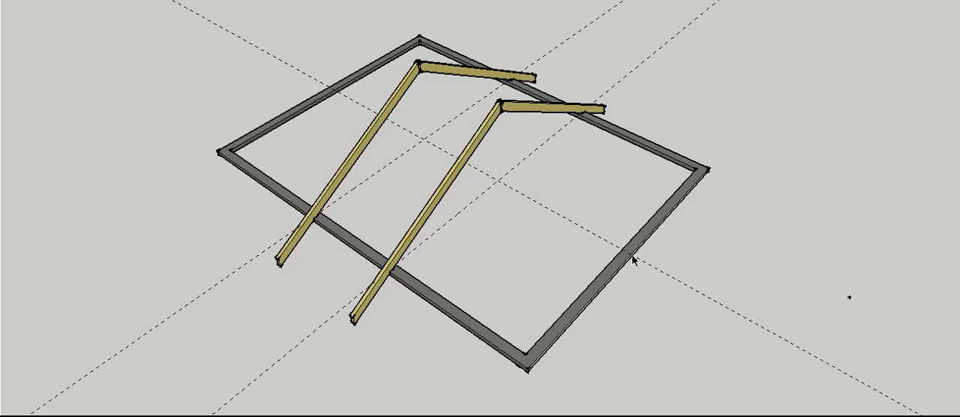
pyautogui.moveTo(316, 81)
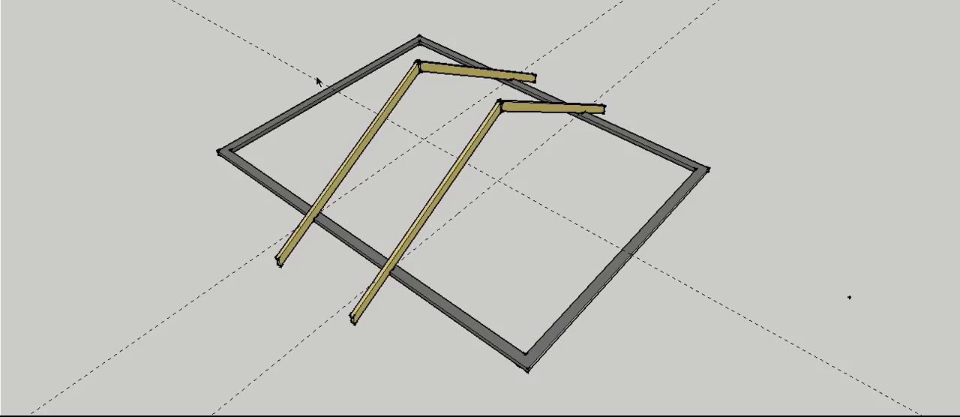
pyautogui.moveTo(328, 89)
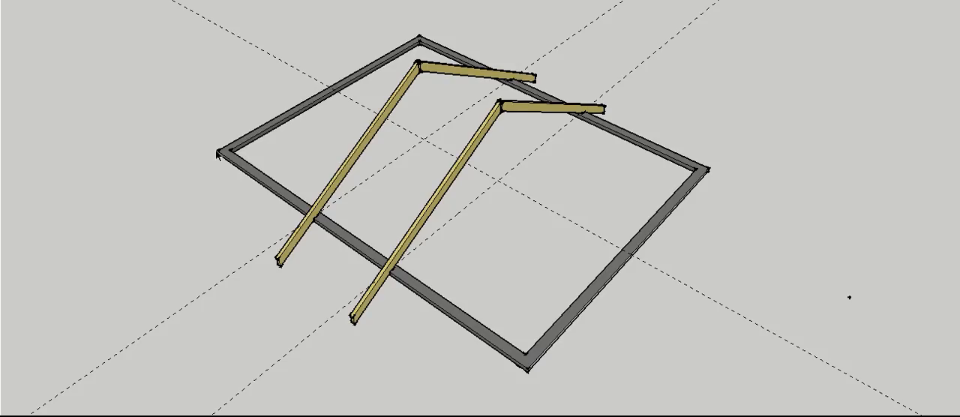
pyautogui.moveTo(315, 217)
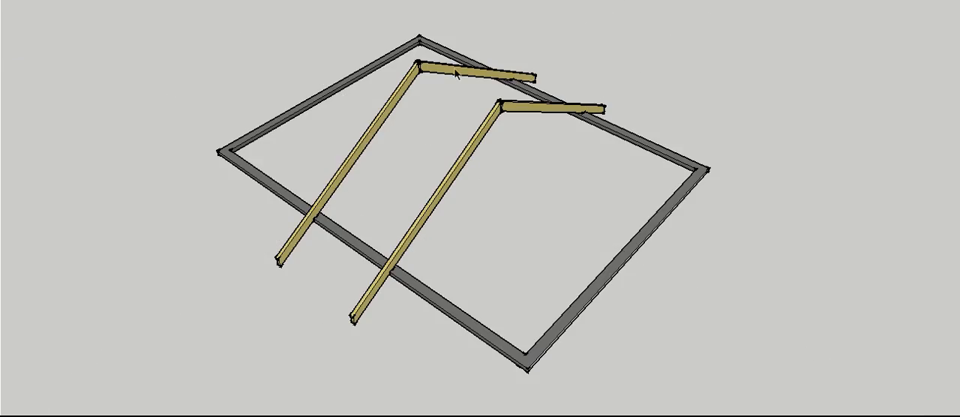
# Step: Advance to the scene where the ridge joins the two rafter peaks
pyautogui.click(154, 9)
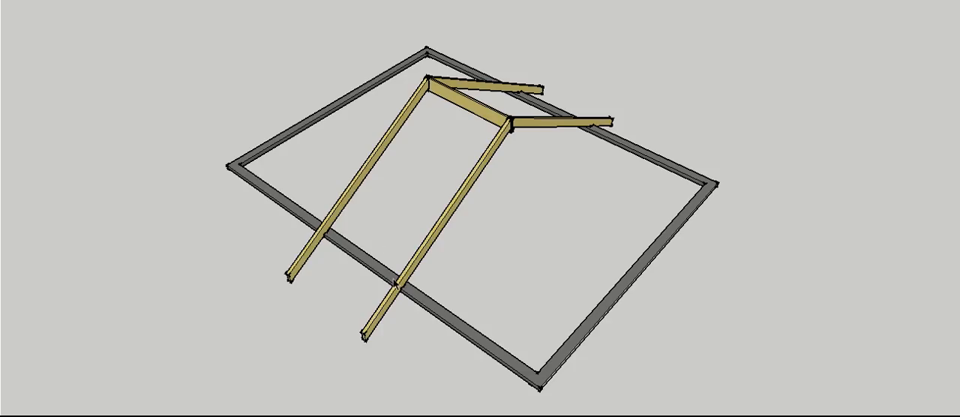
pyautogui.moveTo(338, 234)
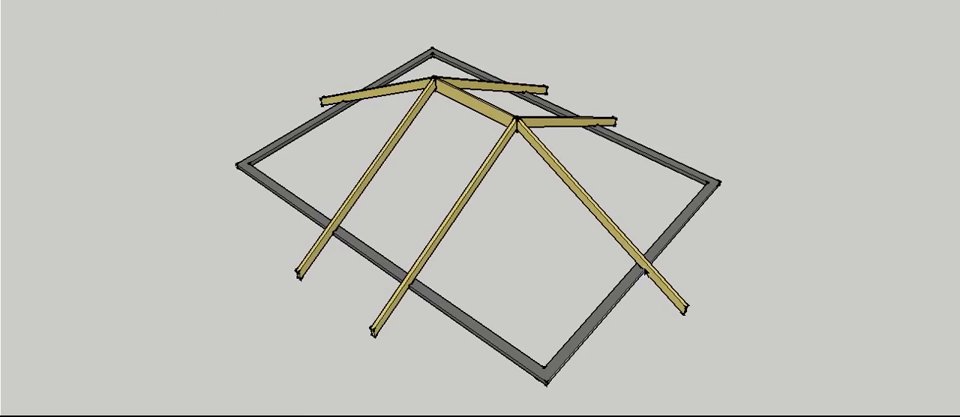
pyautogui.moveTo(546, 182)
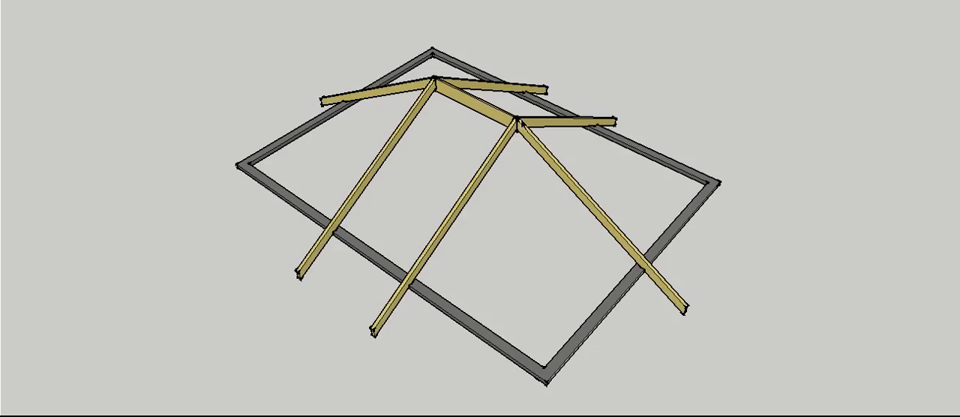
pyautogui.moveTo(519, 126)
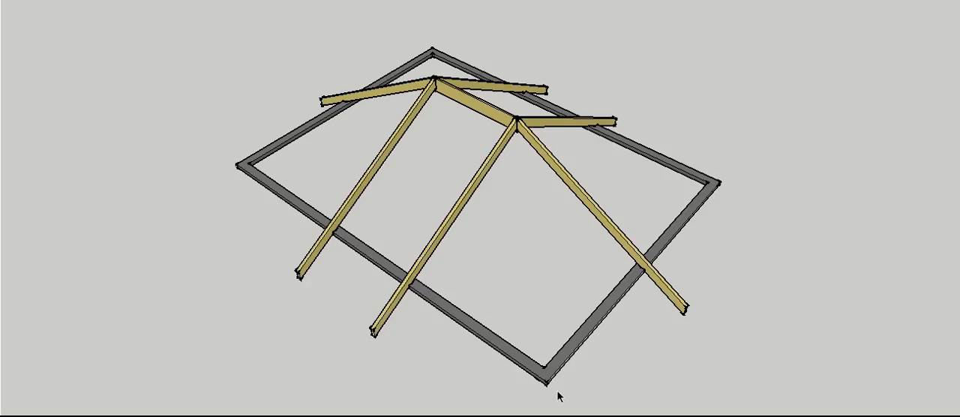
# Step: Step through the scenes to Scene 9 showing the finished hip roof frame
pyautogui.click(294, 9)
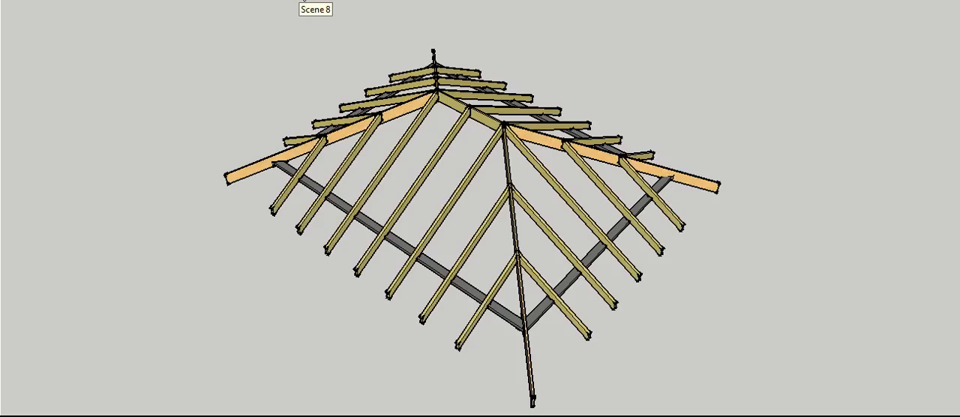
pyautogui.click(330, 9)
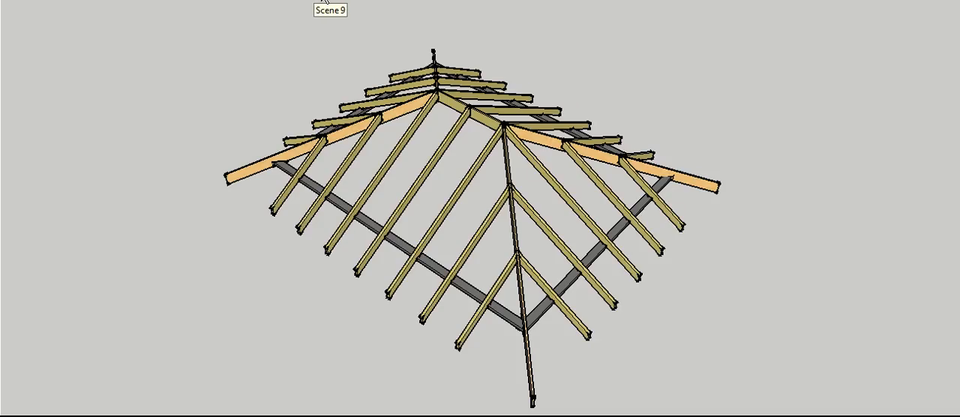